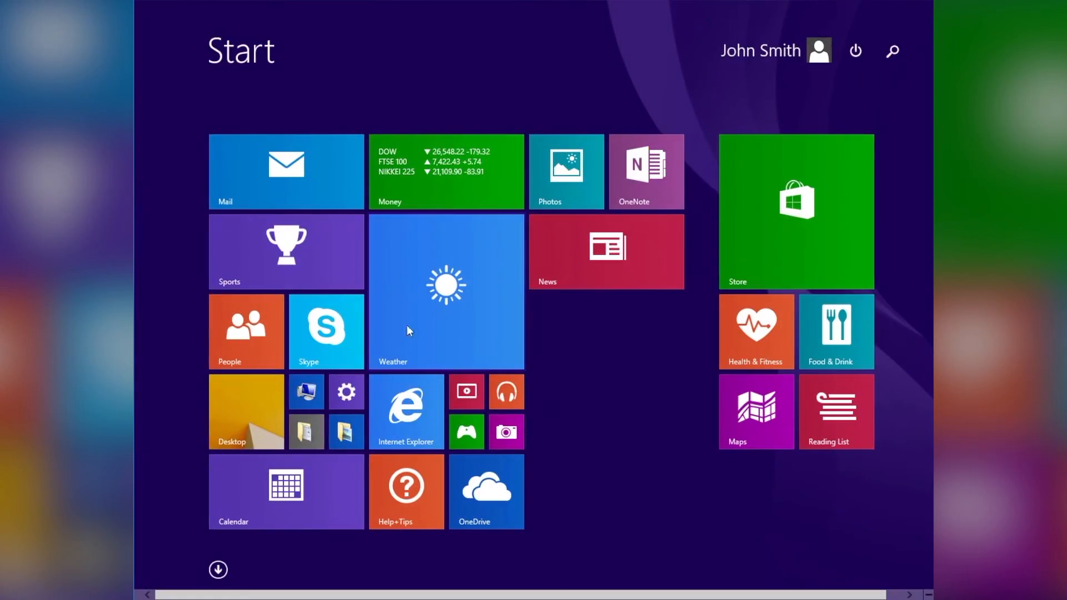
Dismiss the Microsoft account and Windows Security windows and bring up the Start menu's apps and tiles.
click(218, 570)
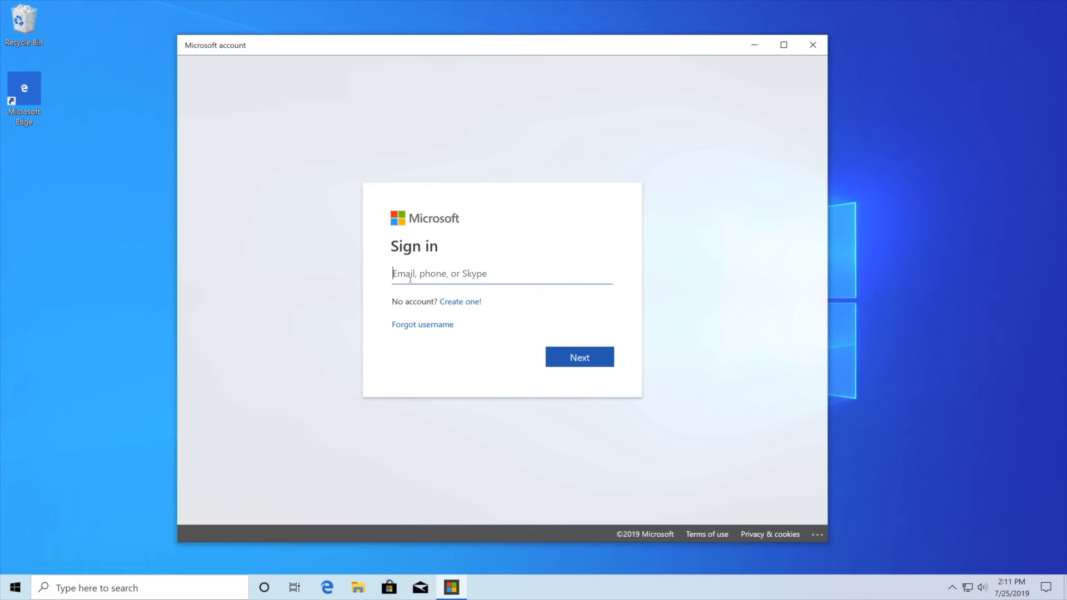
mouse_move(521, 341)
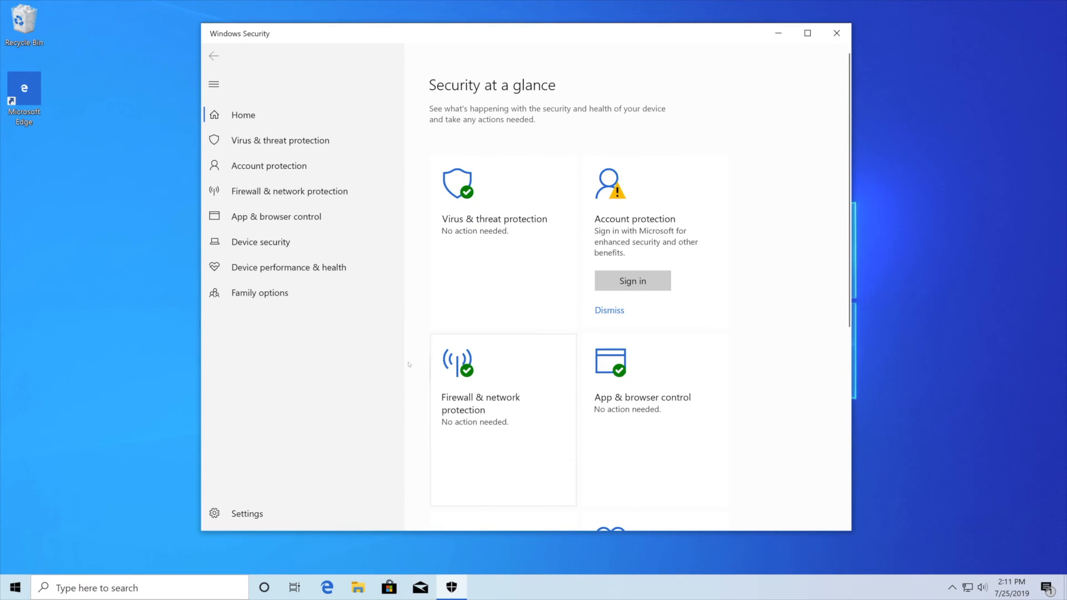
click(836, 34)
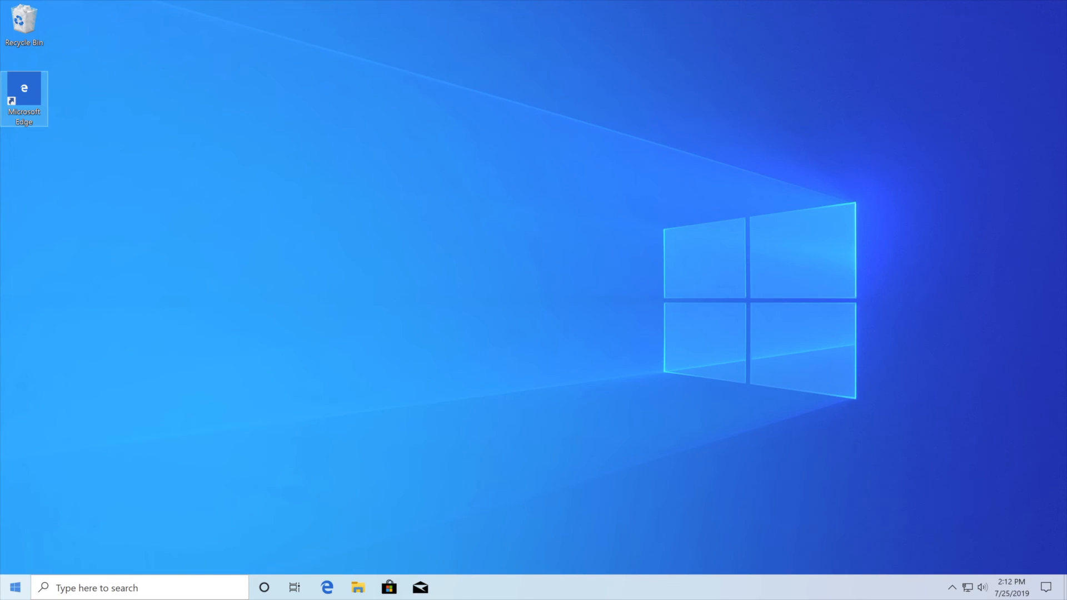
click(13, 588)
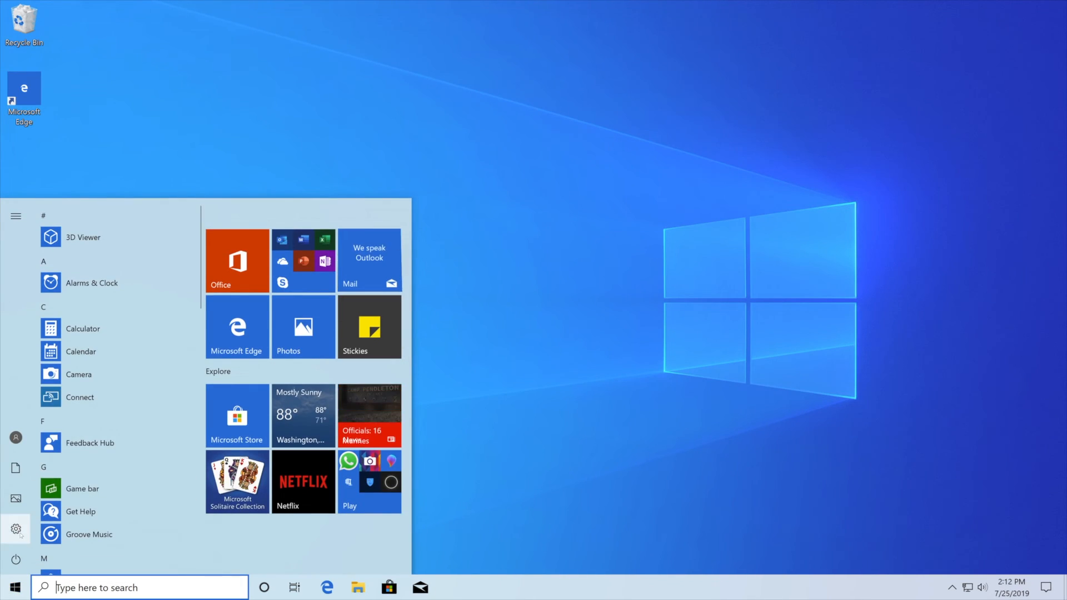
click(236, 328)
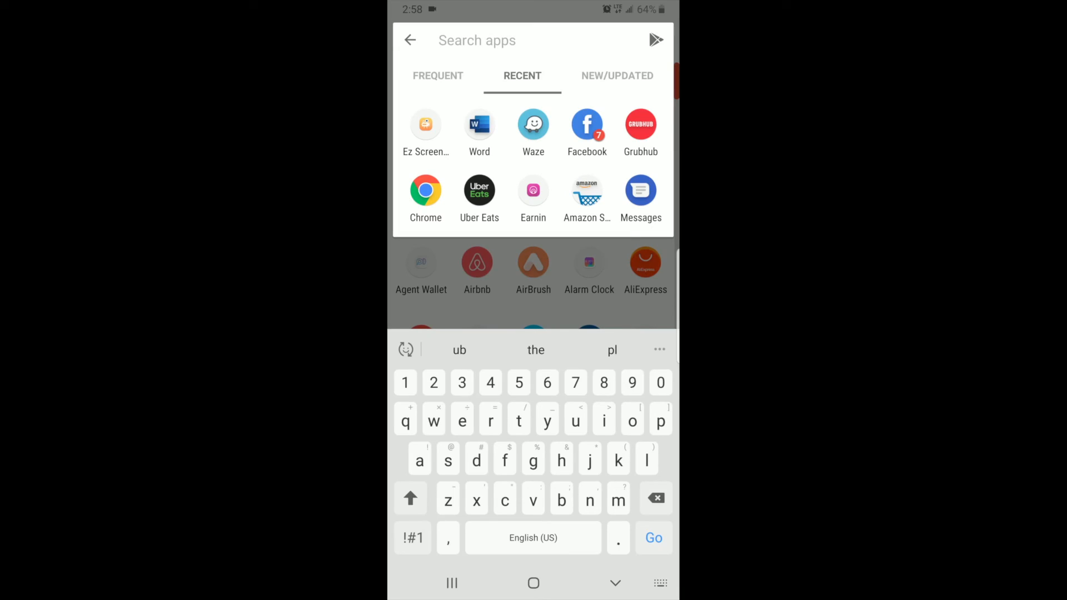
Open Search apps in the Android launcher, showing the Recent tab and keyboard.
click(479, 124)
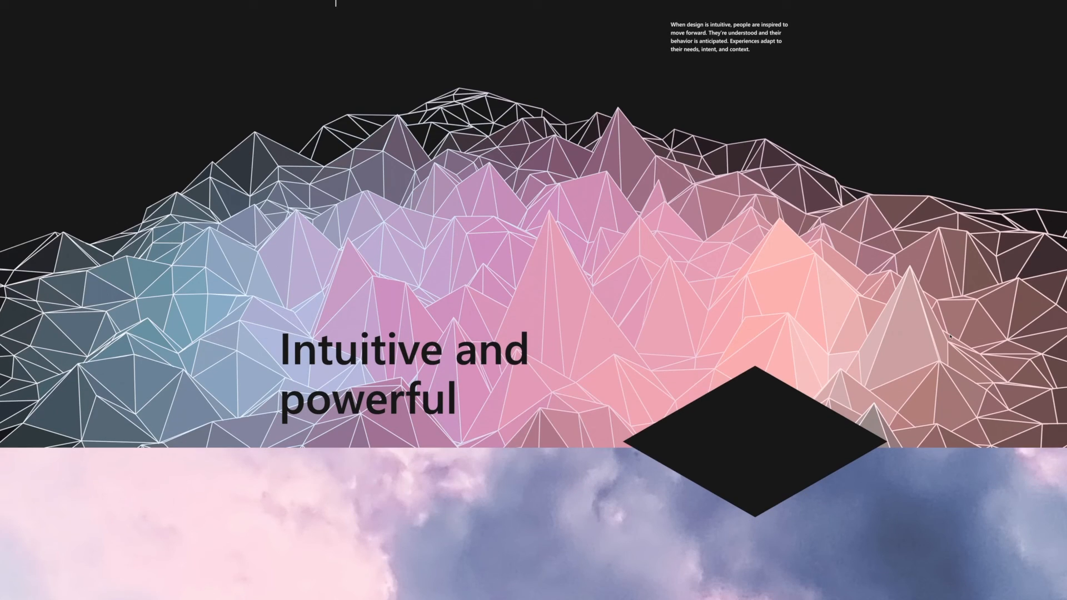
Scroll the Fluent Design page past 'Intuitive and powerful' to 'Engaging and immersive'.
scroll(down, 3)
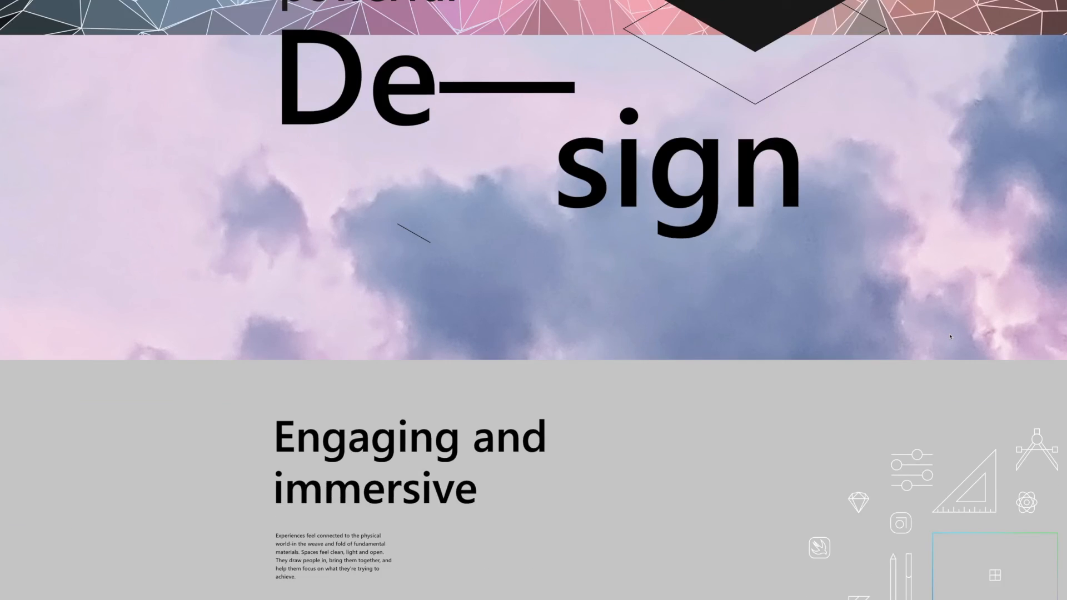